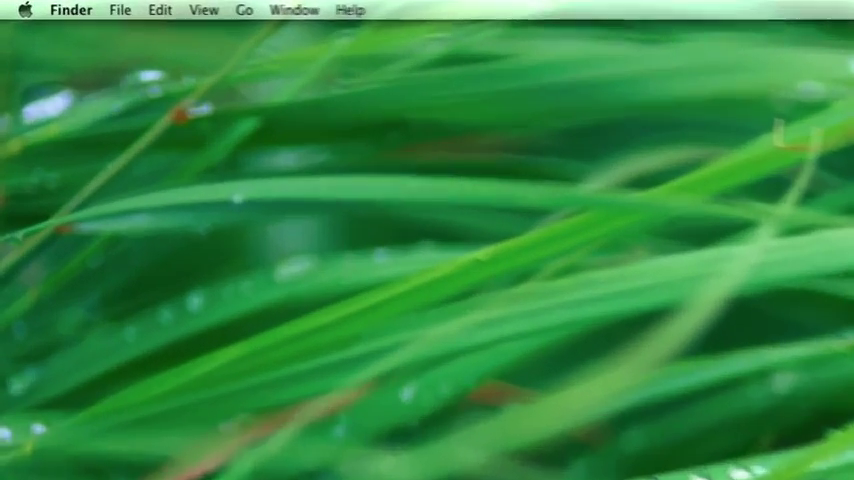
# Step: Open About This Mac from the Apple menu to view the iMac's specifications
pyautogui.click(28, 10)
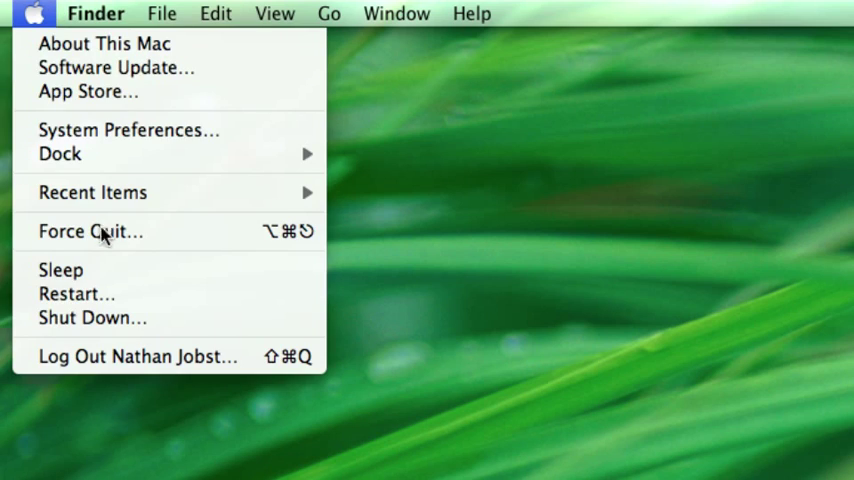
pyautogui.click(104, 43)
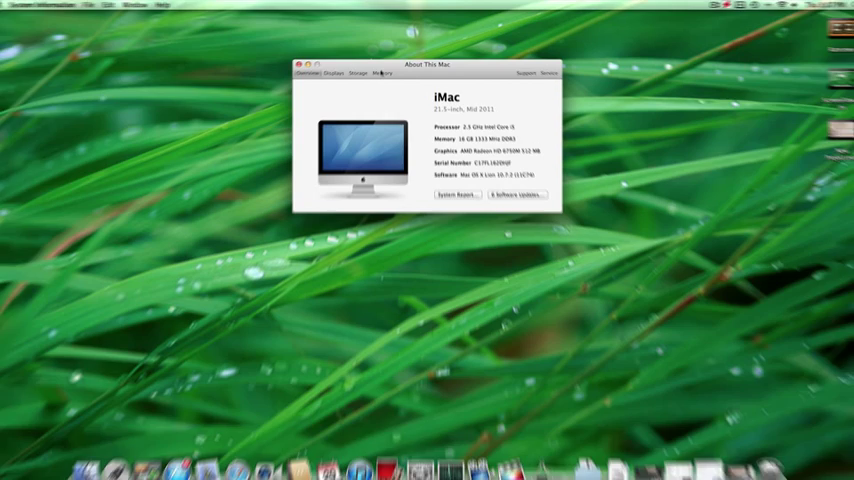
# Step: Show the Memory tab: 16 GB installed across four 4 GB DDR3 modules
pyautogui.click(381, 73)
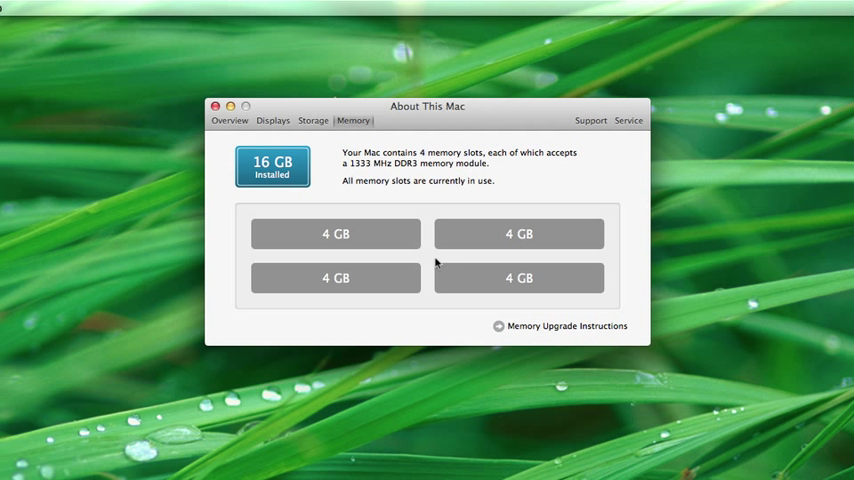
pyautogui.moveTo(424, 199)
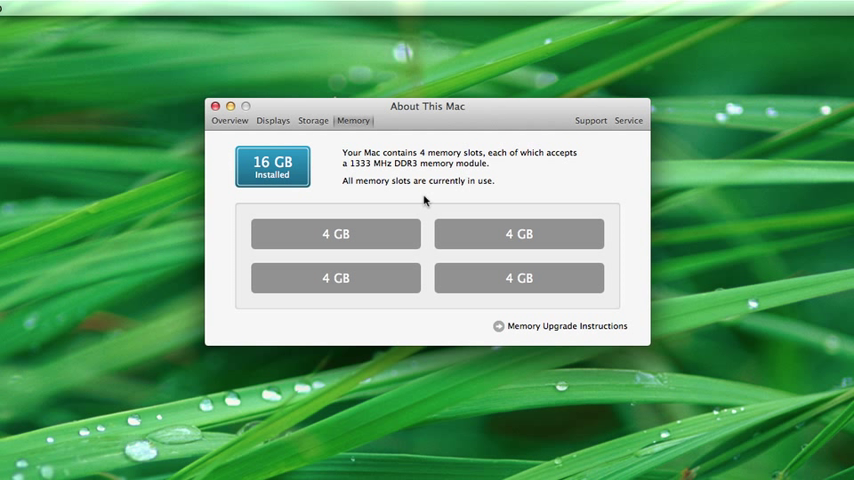